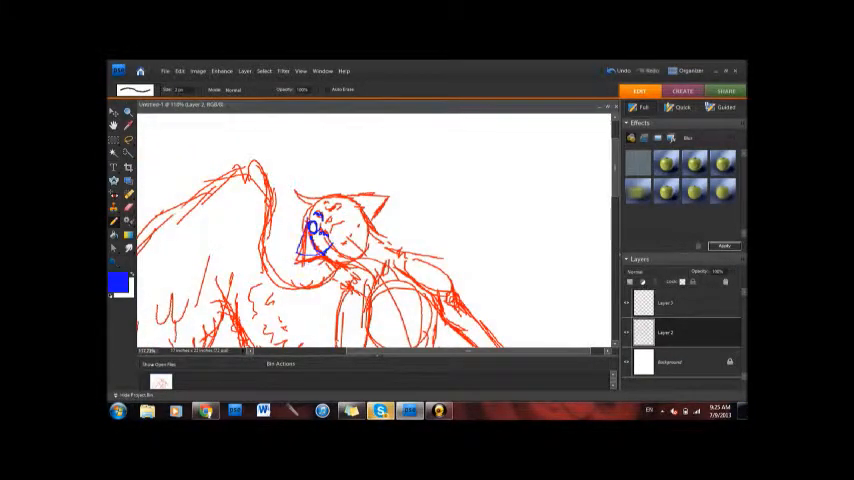
# Step: Ink blue lineart over the red sketch's face, outstretched arm and lower body
pyautogui.click(380, 410)
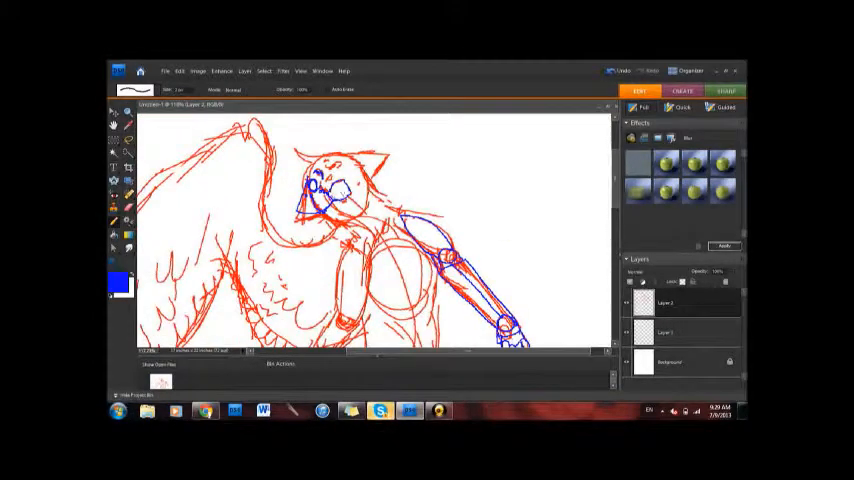
pyautogui.click(380, 410)
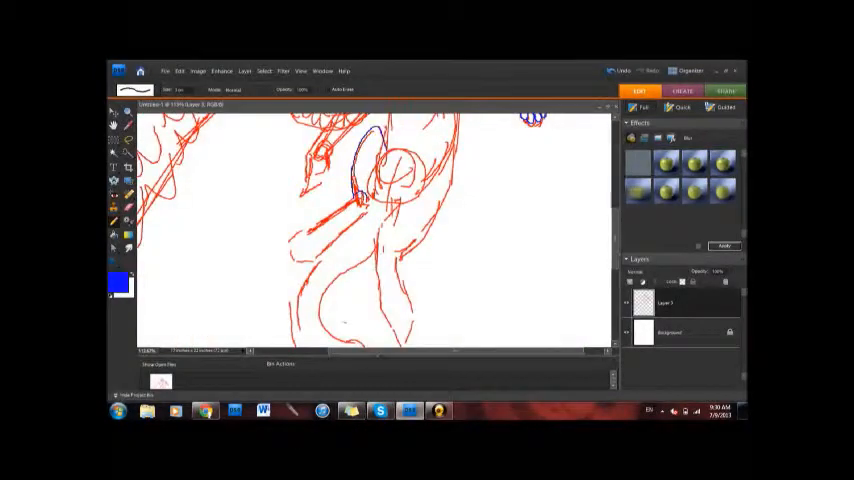
# Step: Trace the rest of the creature's body in black lines, hiding the red sketch
pyautogui.moveTo(345, 195); pyautogui.dragTo(320, 240)
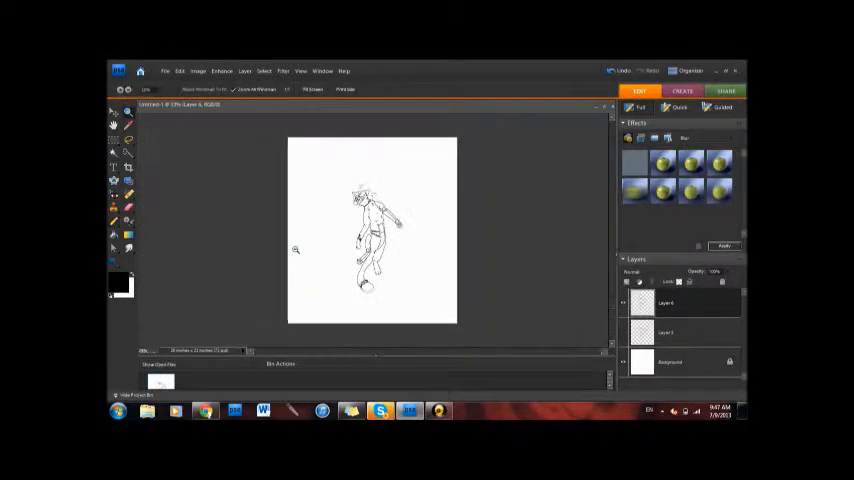
# Step: Add the wing, umbrella and border lines, then paint black fills into dark areas
pyautogui.click(380, 410)
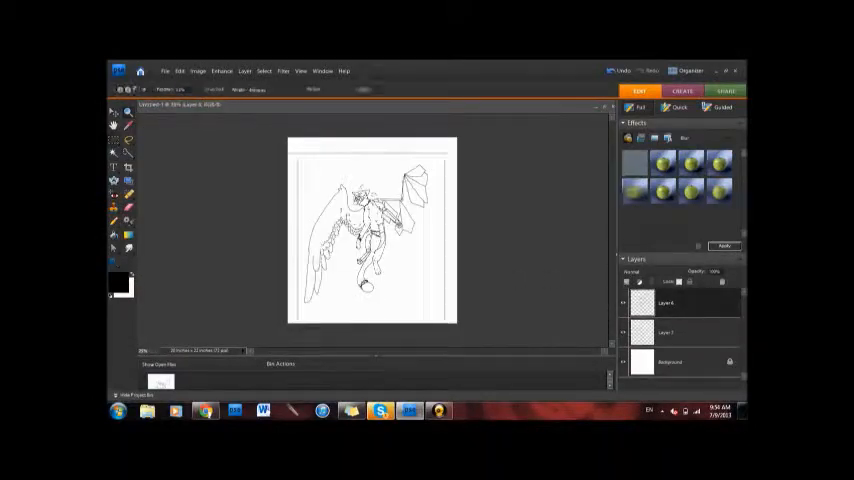
pyautogui.click(165, 71)
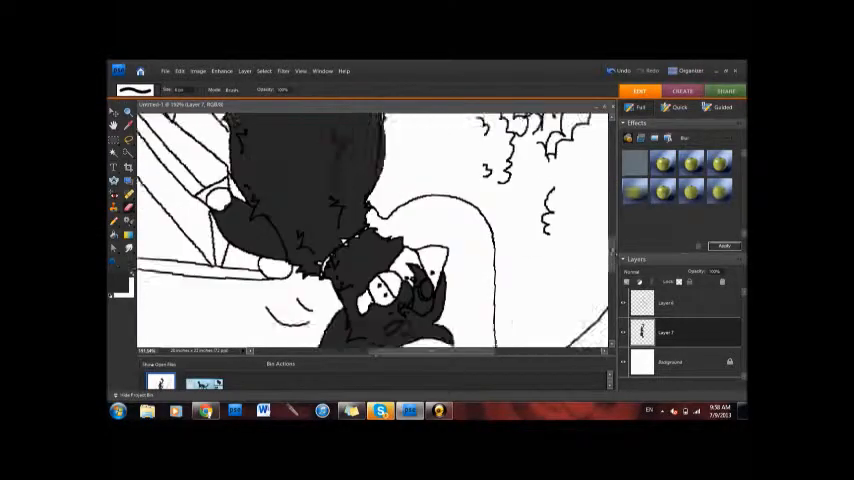
# Step: Tone the dark areas to grey on a semi-transparent layer and add white eye highlights
pyautogui.click(380, 411)
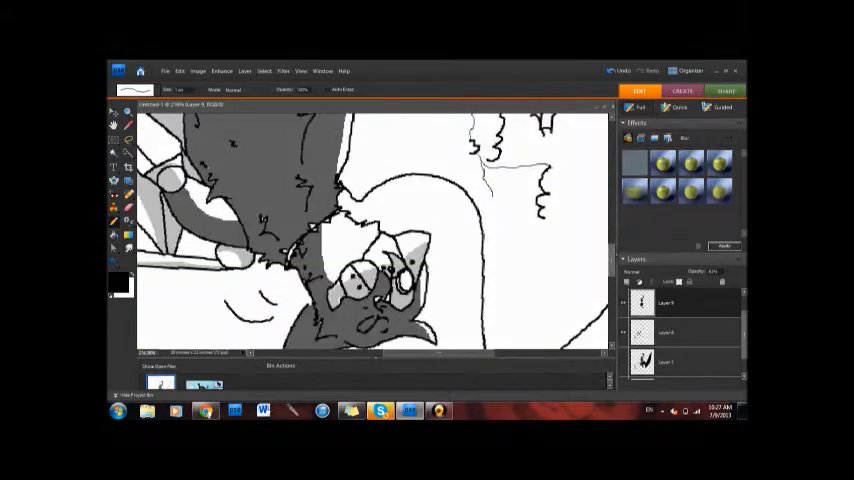
# Step: Pick a dark purple as the foreground colour instead of red
pyautogui.click(380, 411)
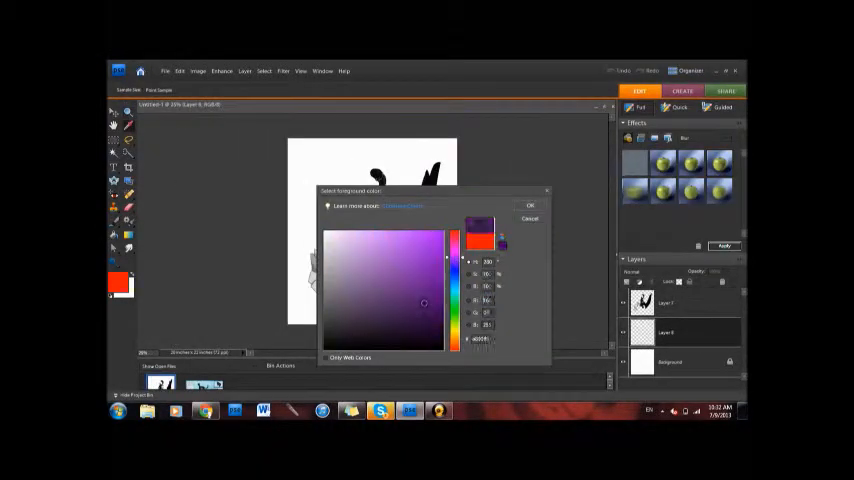
# Step: Paint a dark purple speckled background with red accents, then start Motion Blur
pyautogui.click(530, 205)
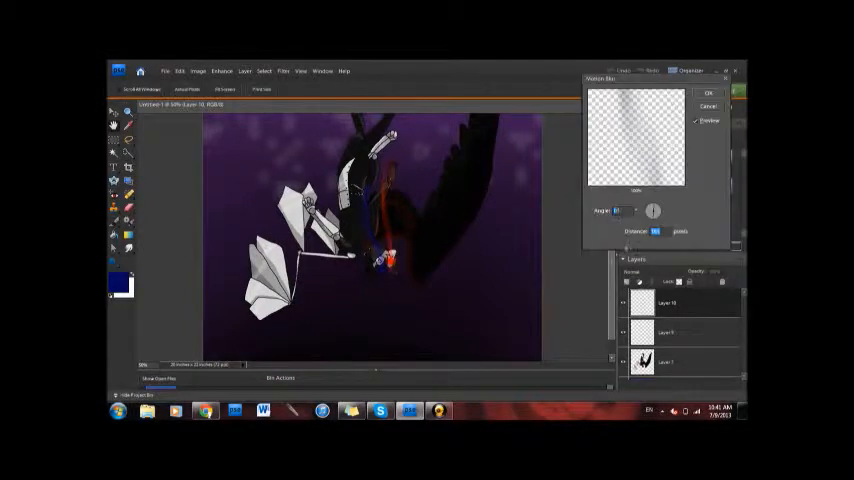
# Step: Paint blue glow streaks, apply Motion Blur, and add MACHINE text at the bottom
pyautogui.click(708, 92)
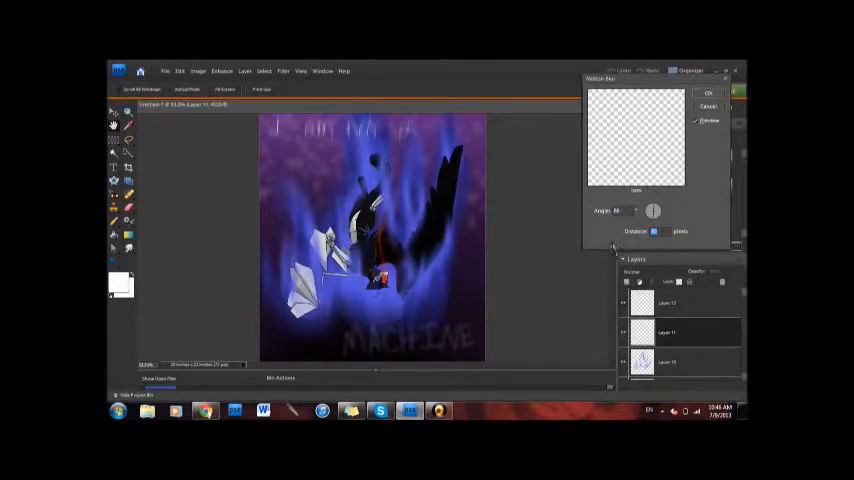
pyautogui.click(708, 92)
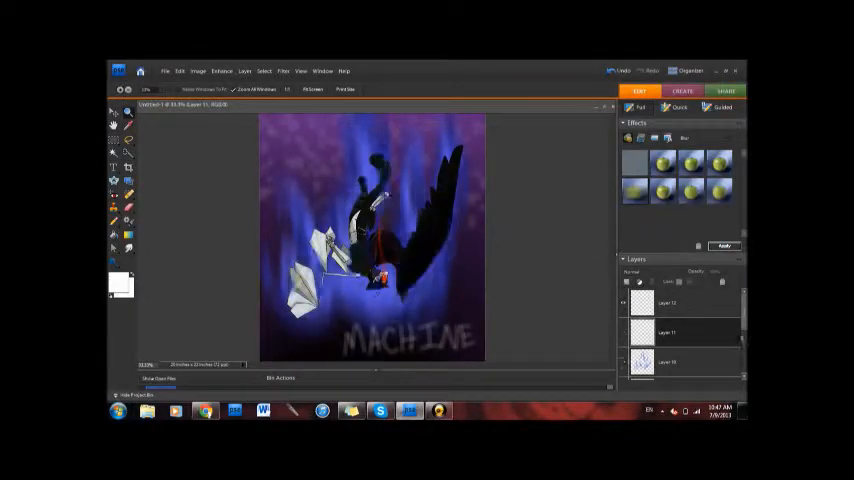